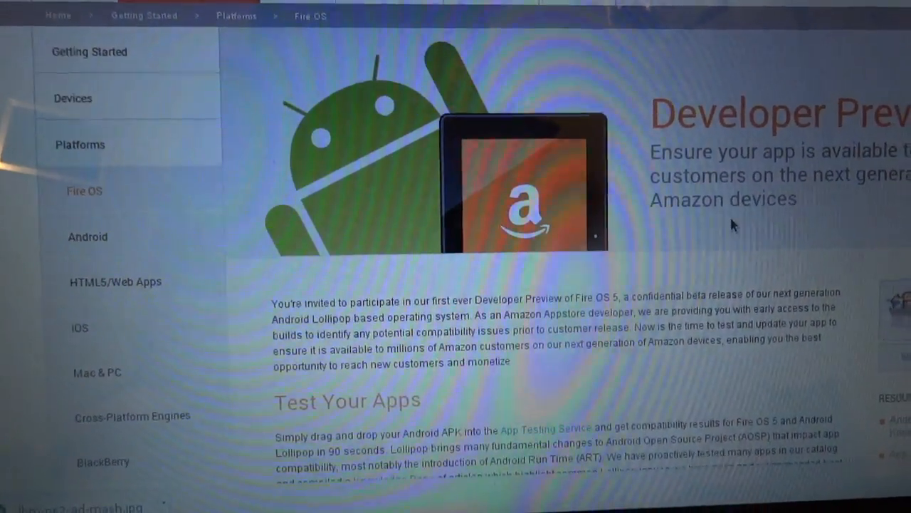
Step: Confirm Fire OS 5.0 under System Updates, then return to Device Options
{"action": "scroll", "scroll_direction": "up", "scroll_amount": 3}
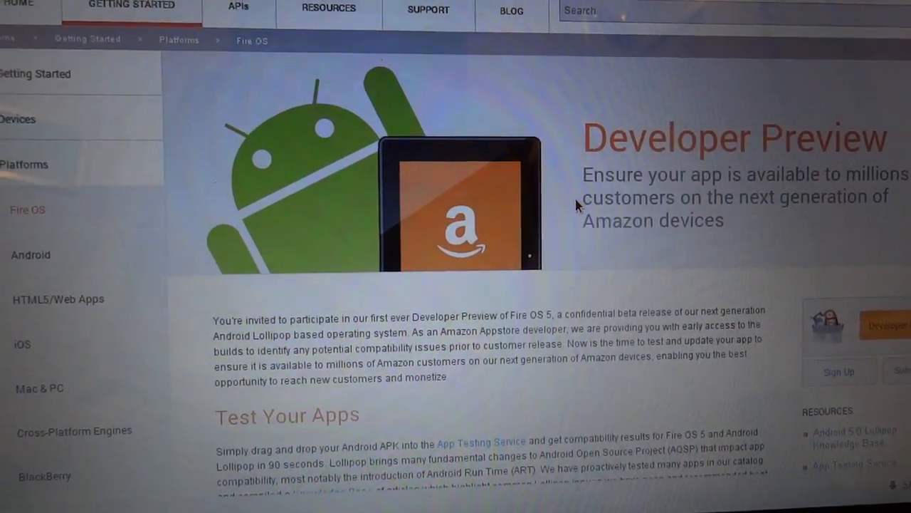
{"action": "scroll", "scroll_direction": "down", "scroll_amount": 3}
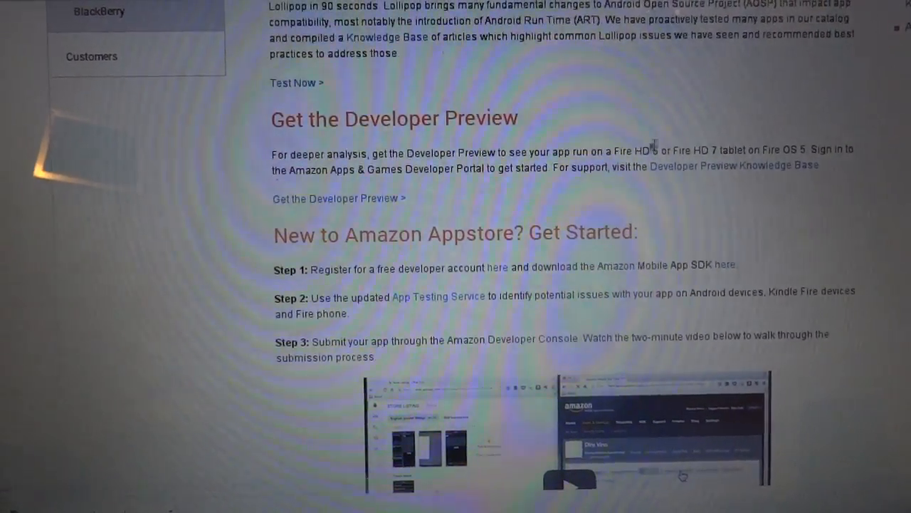
{"action": "double_click", "coordinate": [648, 151]}
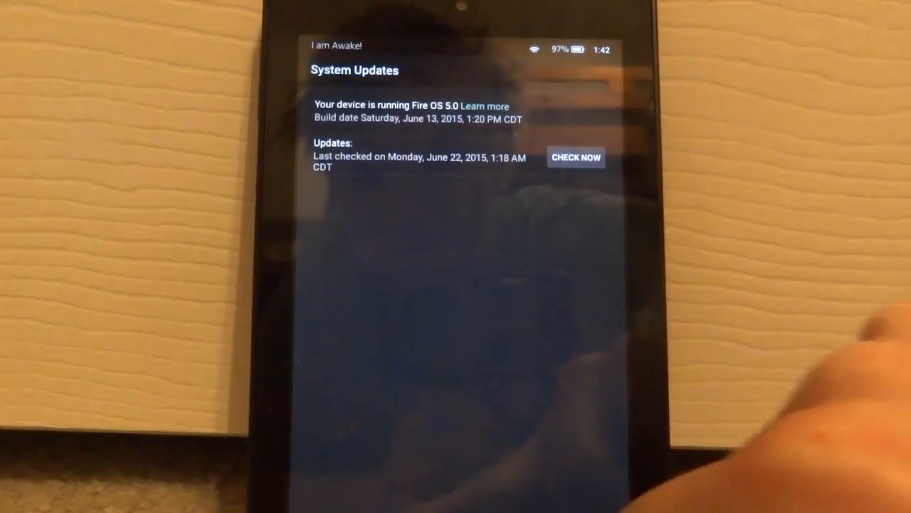
{"action": "left_click", "coordinate": [325, 75]}
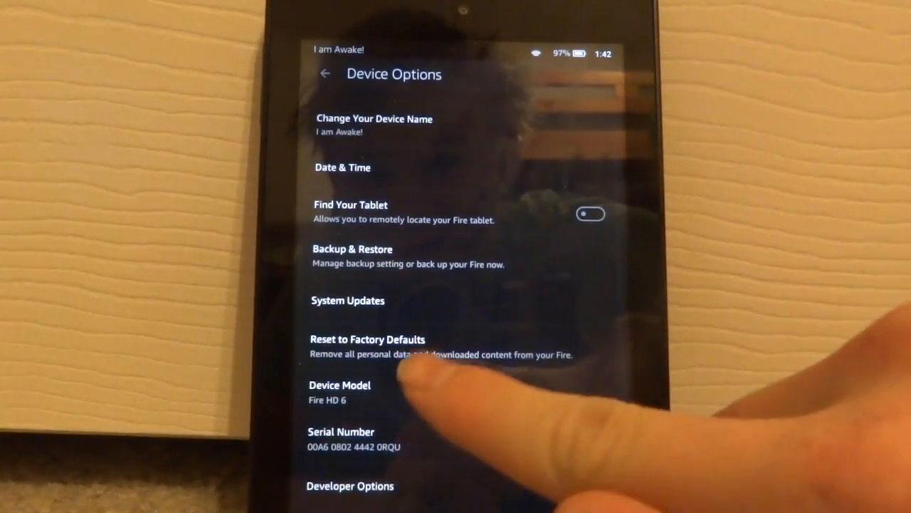
{"action": "left_click", "coordinate": [348, 299]}
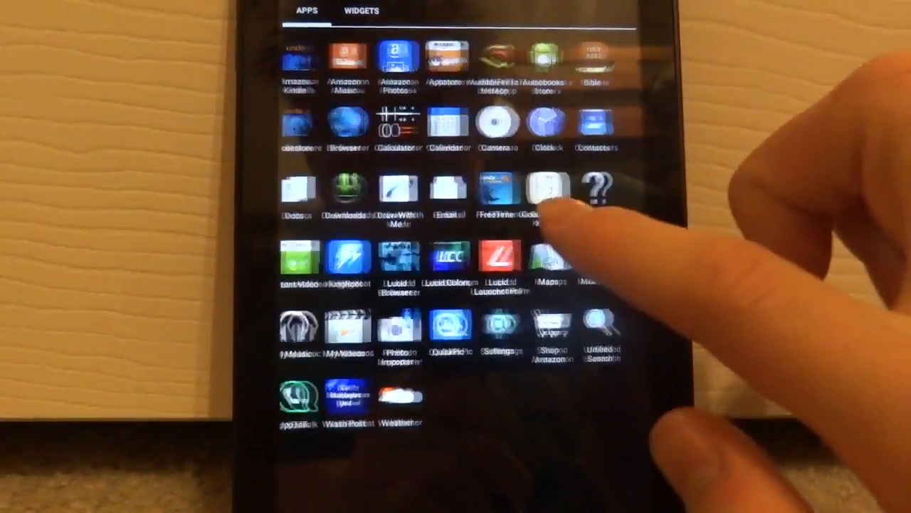
Step: Open the app drawer to browse the Apps tab grid
{"action": "left_click", "coordinate": [361, 10]}
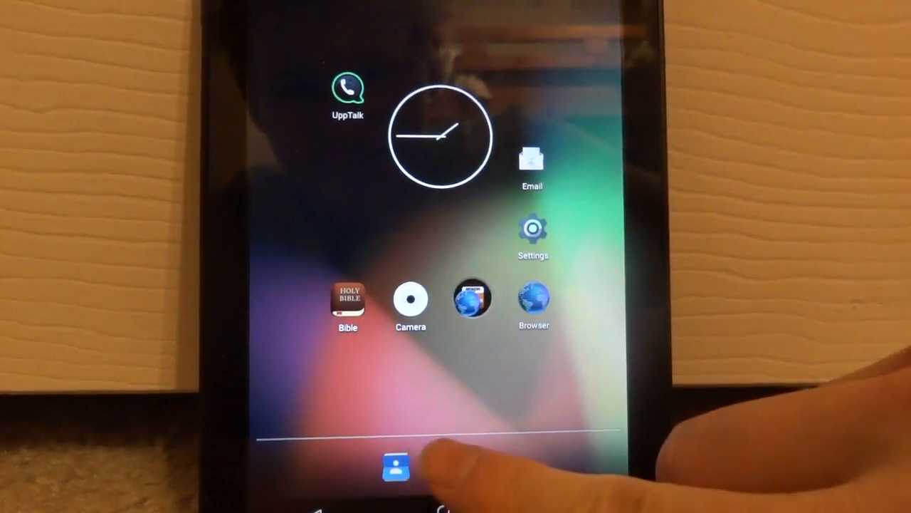
{"action": "left_click", "coordinate": [391, 462]}
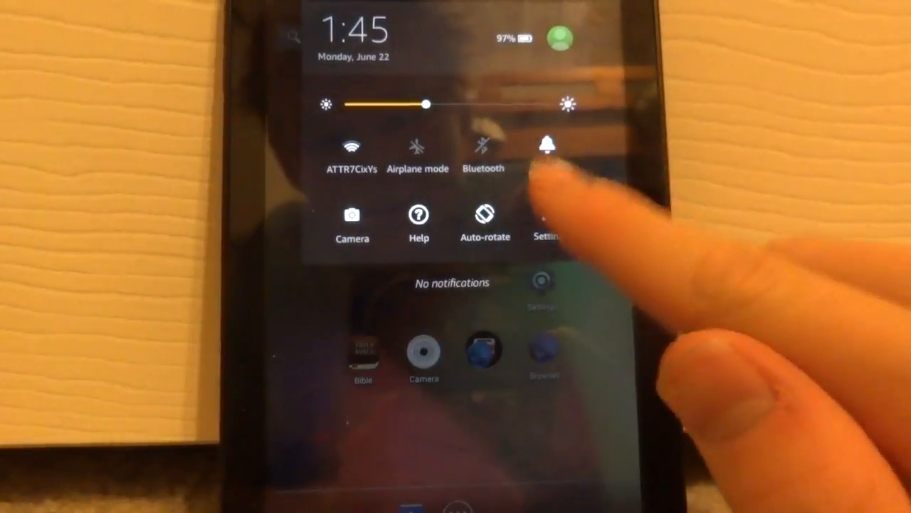
Step: Open Settings from quick settings and scroll through its category list
{"action": "left_click", "coordinate": [547, 220]}
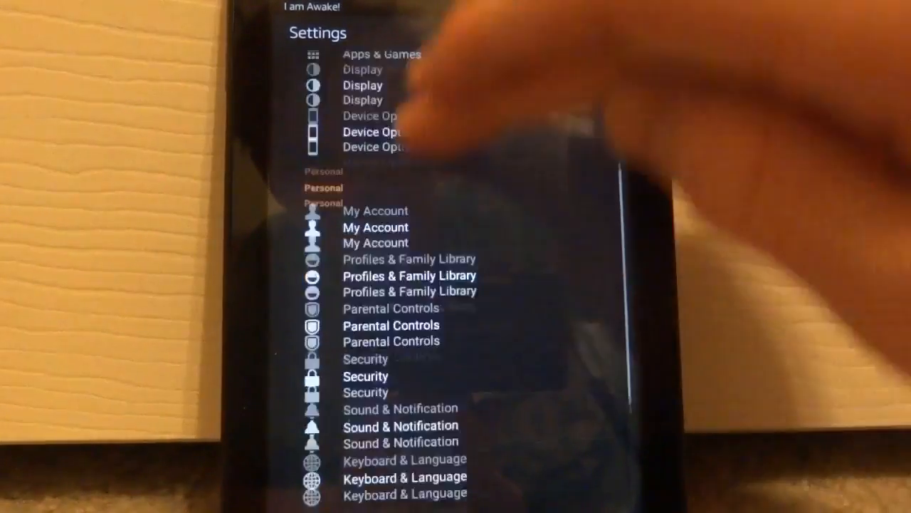
{"action": "scroll", "scroll_direction": "down", "scroll_amount": 3}
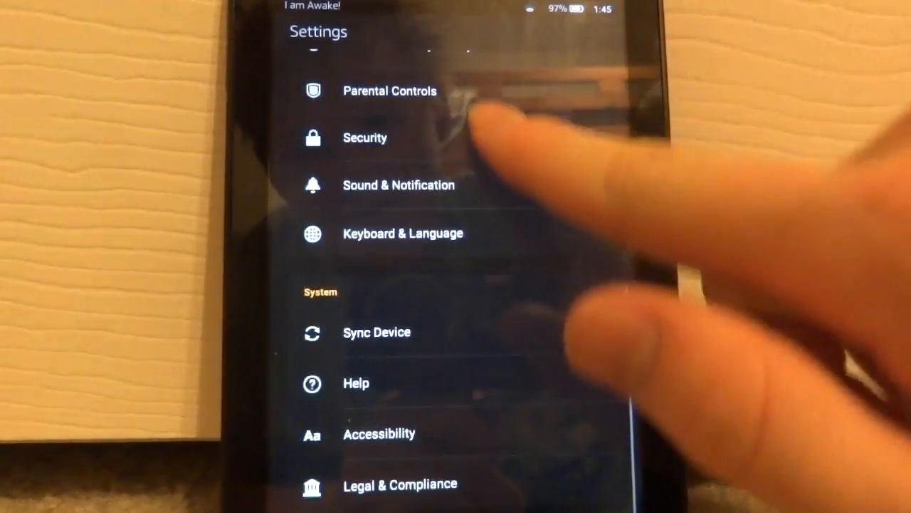
{"action": "scroll", "scroll_direction": "down", "scroll_amount": 3}
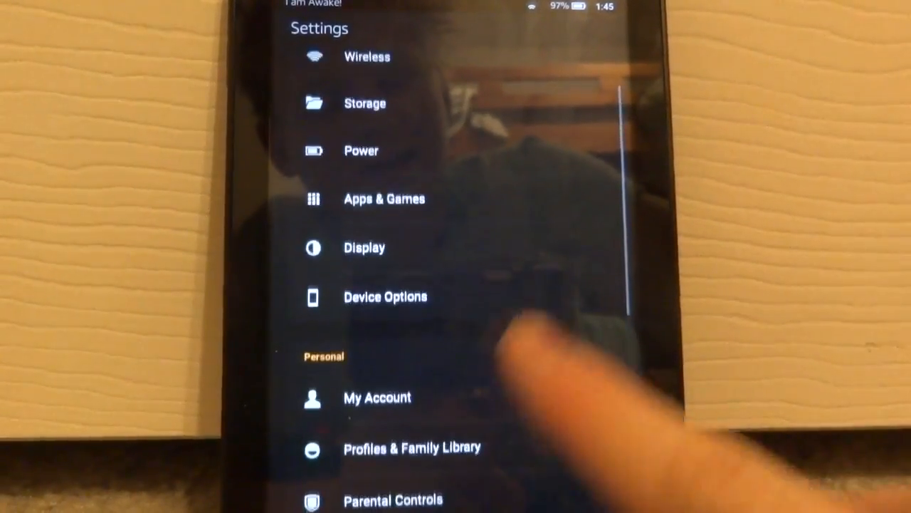
{"action": "scroll", "scroll_direction": "down", "scroll_amount": 3}
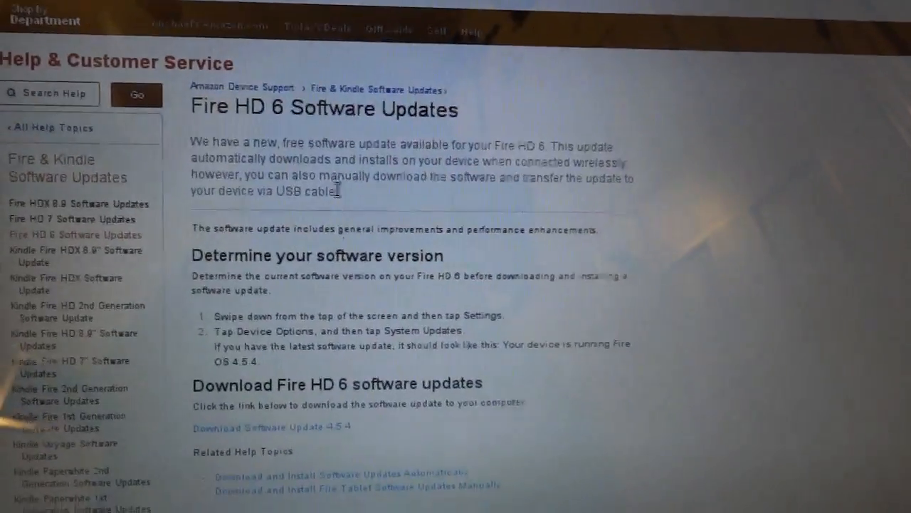
Step: Scroll the Fire HD 6 Software Updates page to its download link
{"action": "scroll", "scroll_direction": "down", "scroll_amount": 3}
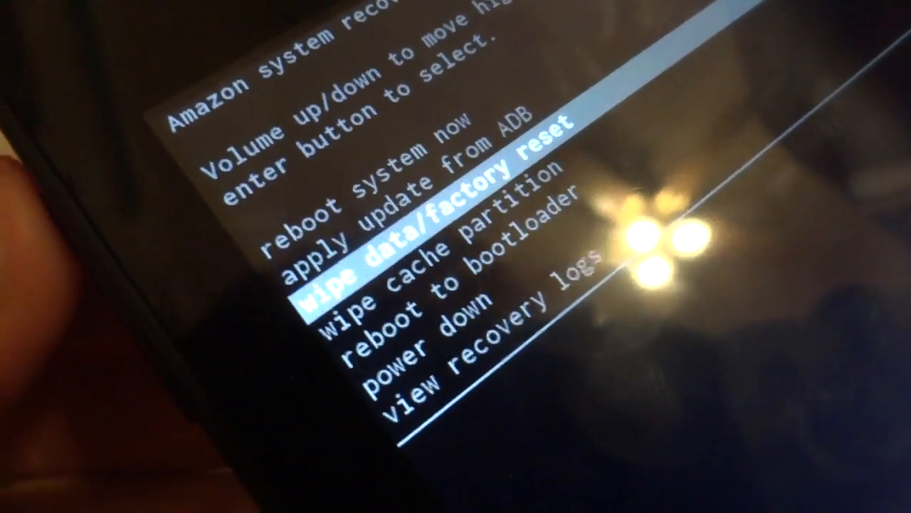
Step: Move the recovery highlight up to apply update from ADB
{"action": "key", "text": "VolumeUp"}
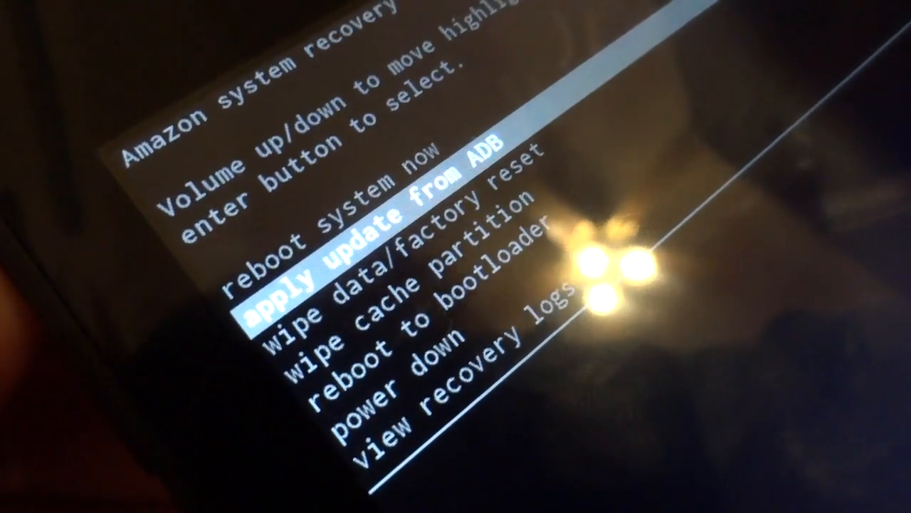